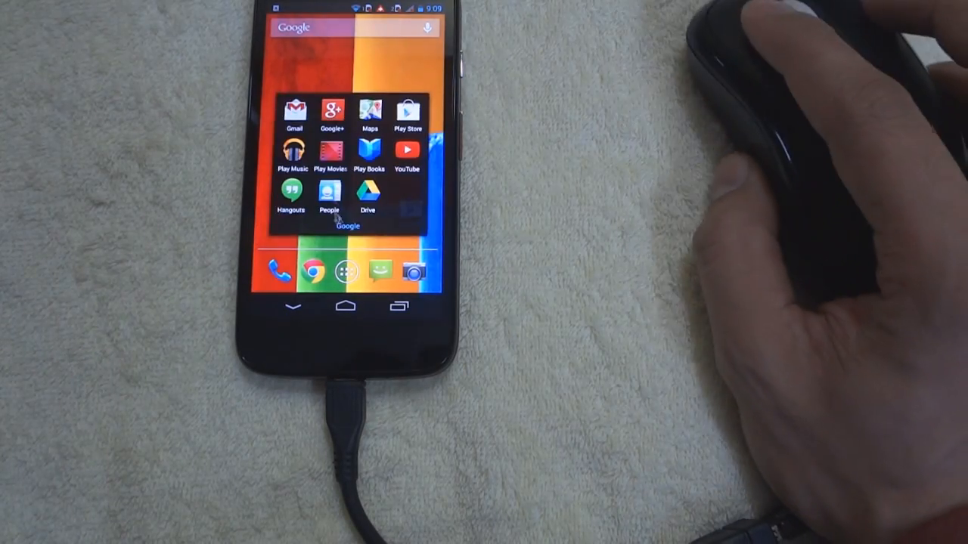
- Close the Google app folder to return to the plain home screen
click(296, 109)
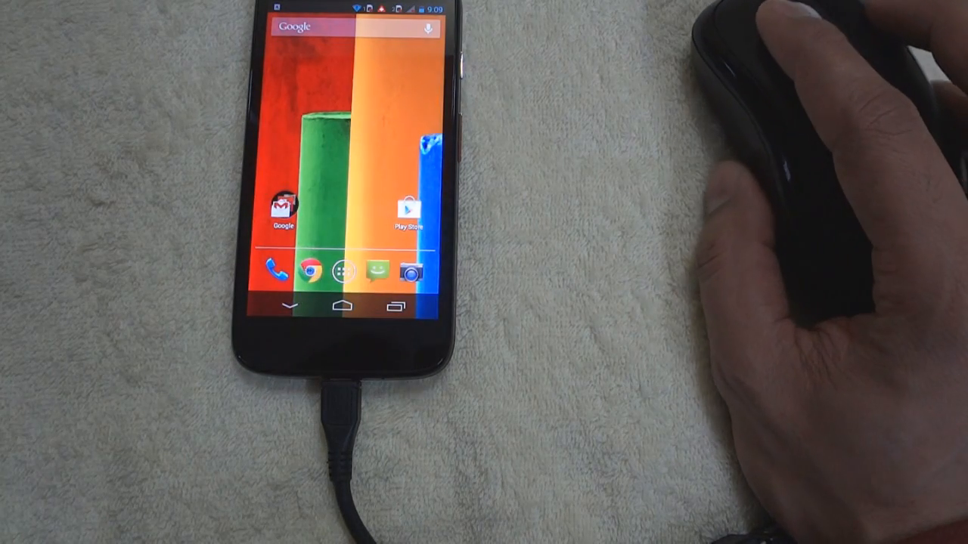
click(266, 272)
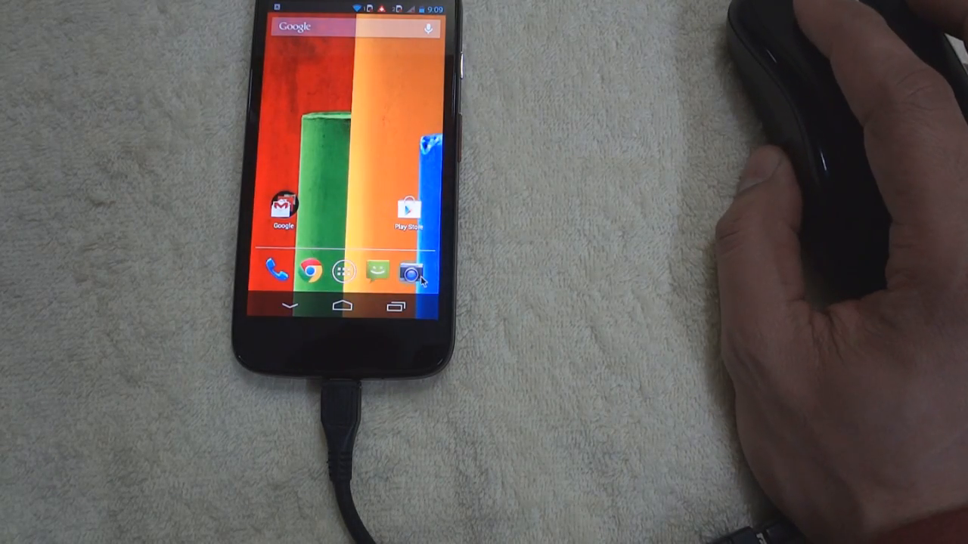
- Launch Messaging from the dock and start a blank new message
click(408, 272)
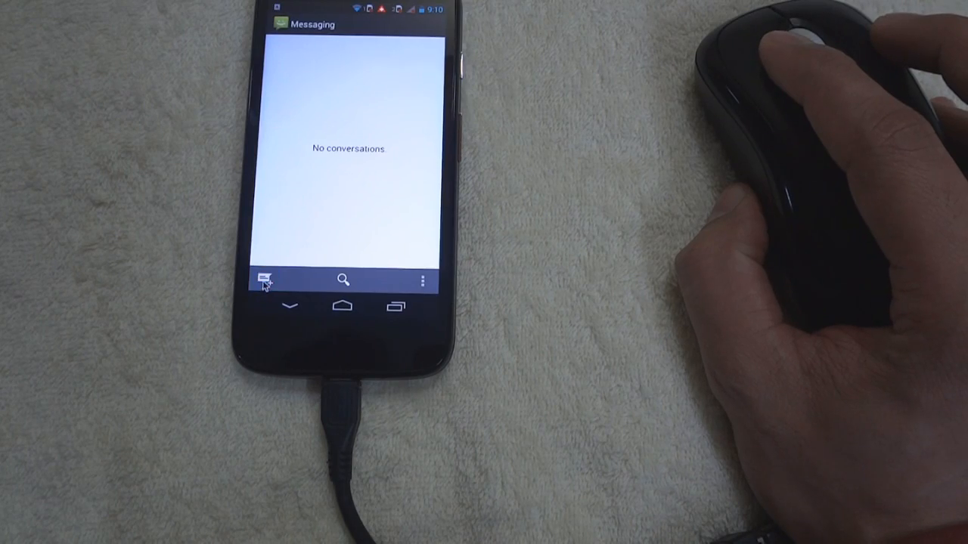
click(265, 280)
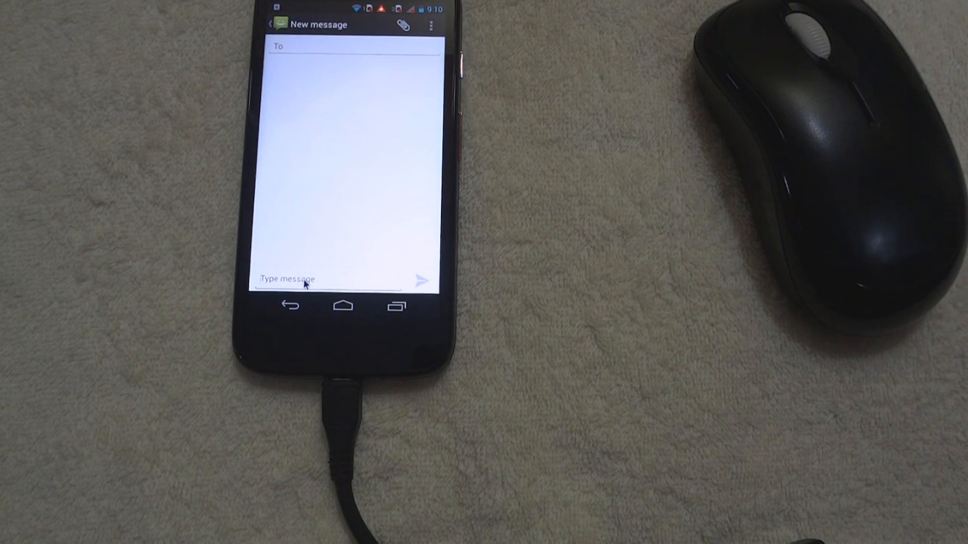
- Enter "this is a test to show how a keyboard can be connected to the moto" as the message body
text(this is a test to show how a keyb)
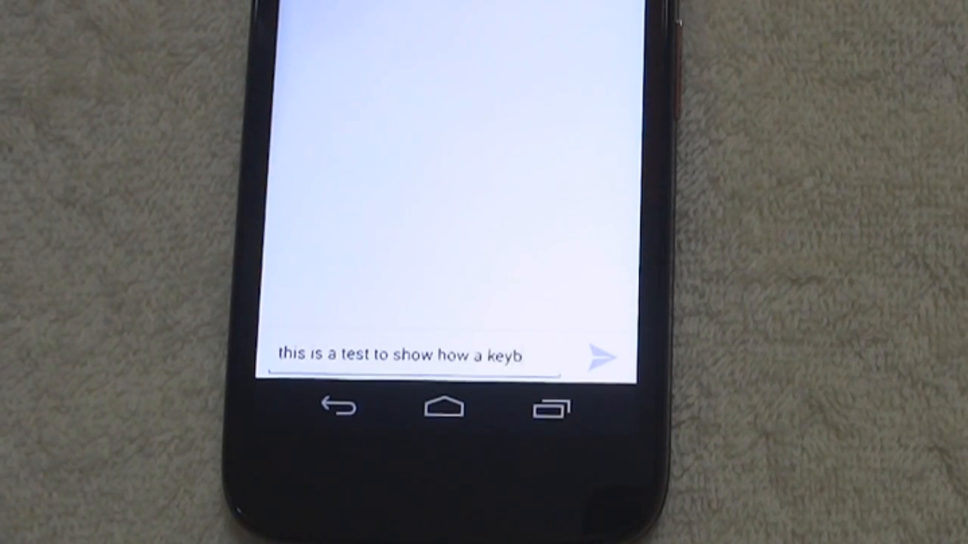
text(oard can be)
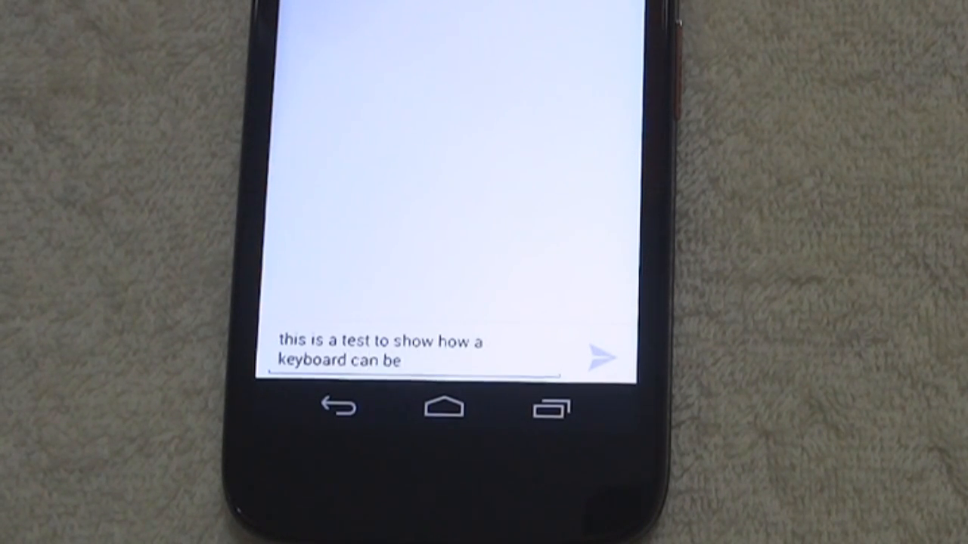
text(connected to)
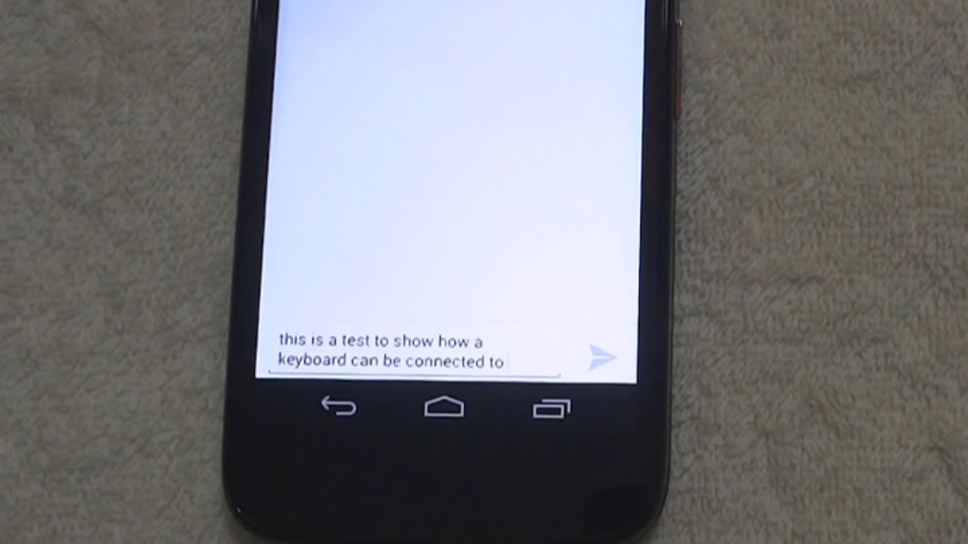
text(the moto)
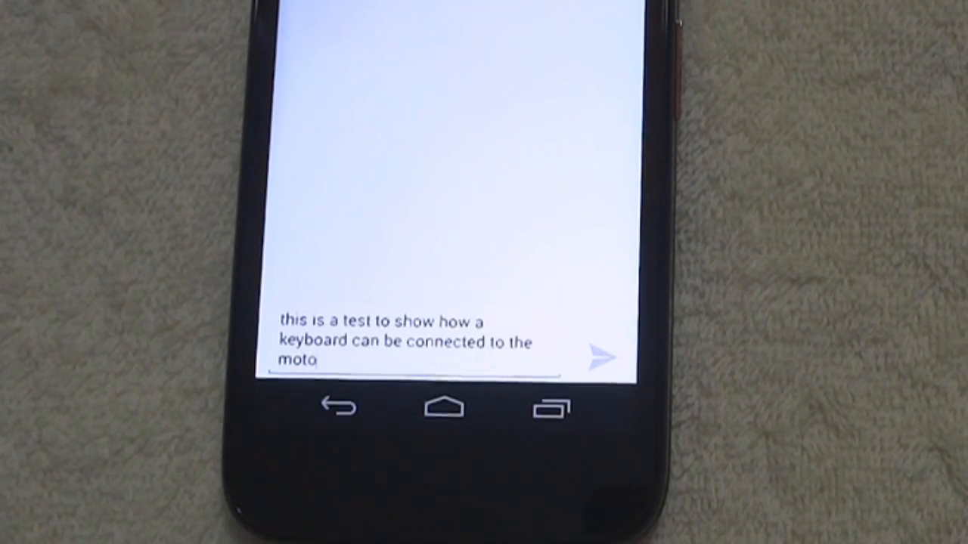